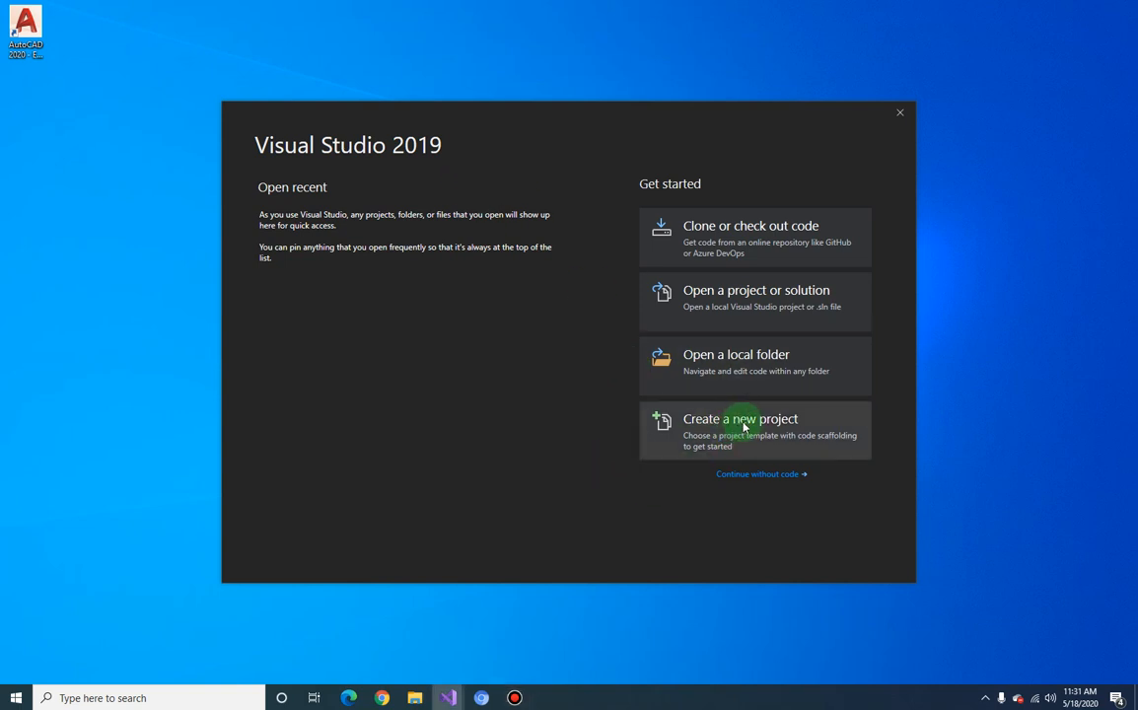
- Start a new project from the Visual Basic Class Library (.NET Framework) template found by searching 'class'
{"action": "left_click", "coordinate": [739, 418]}
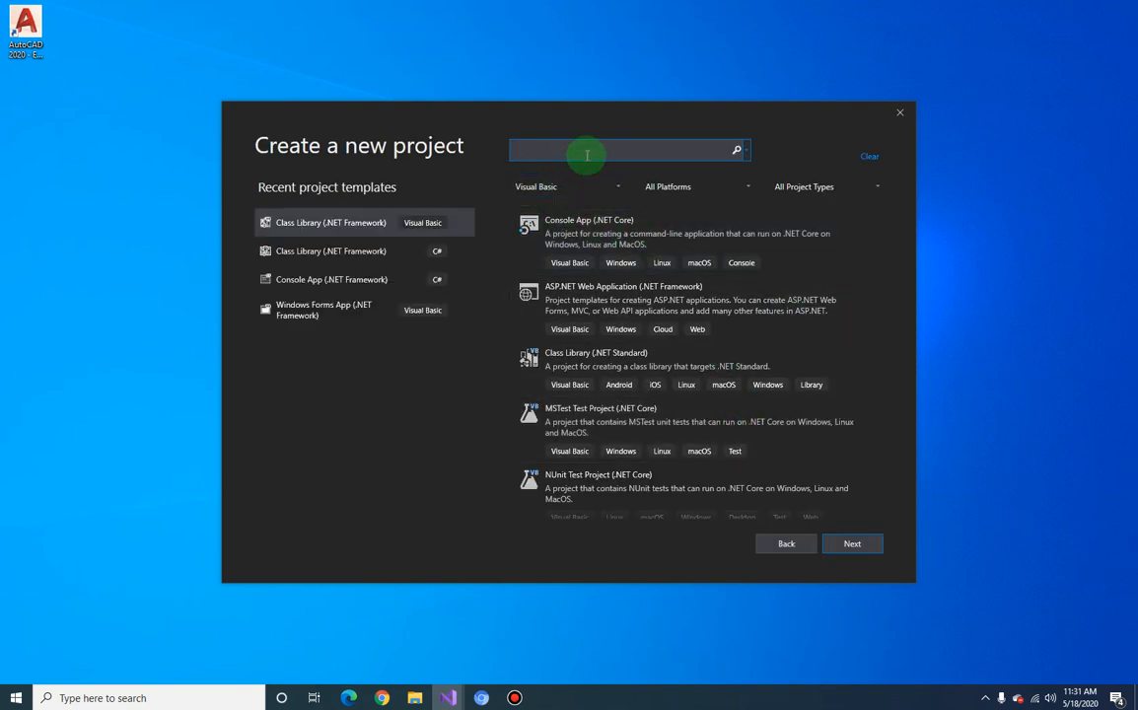
{"action": "left_click", "coordinate": [587, 150]}
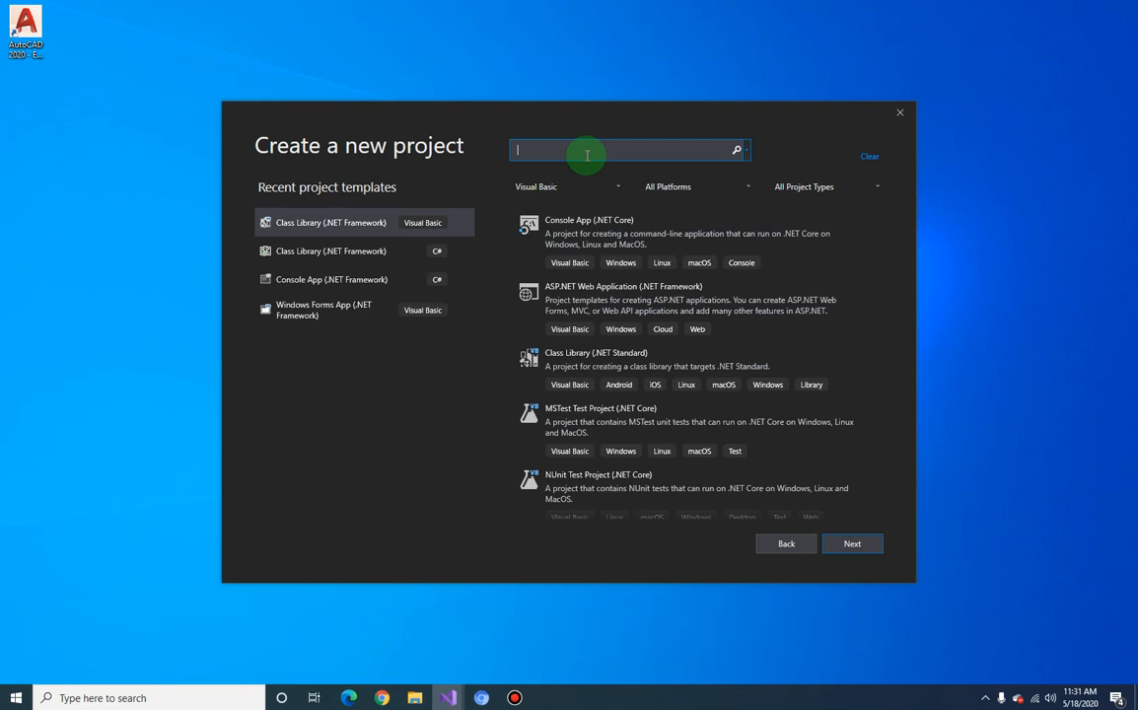
{"action": "type", "text": "class"}
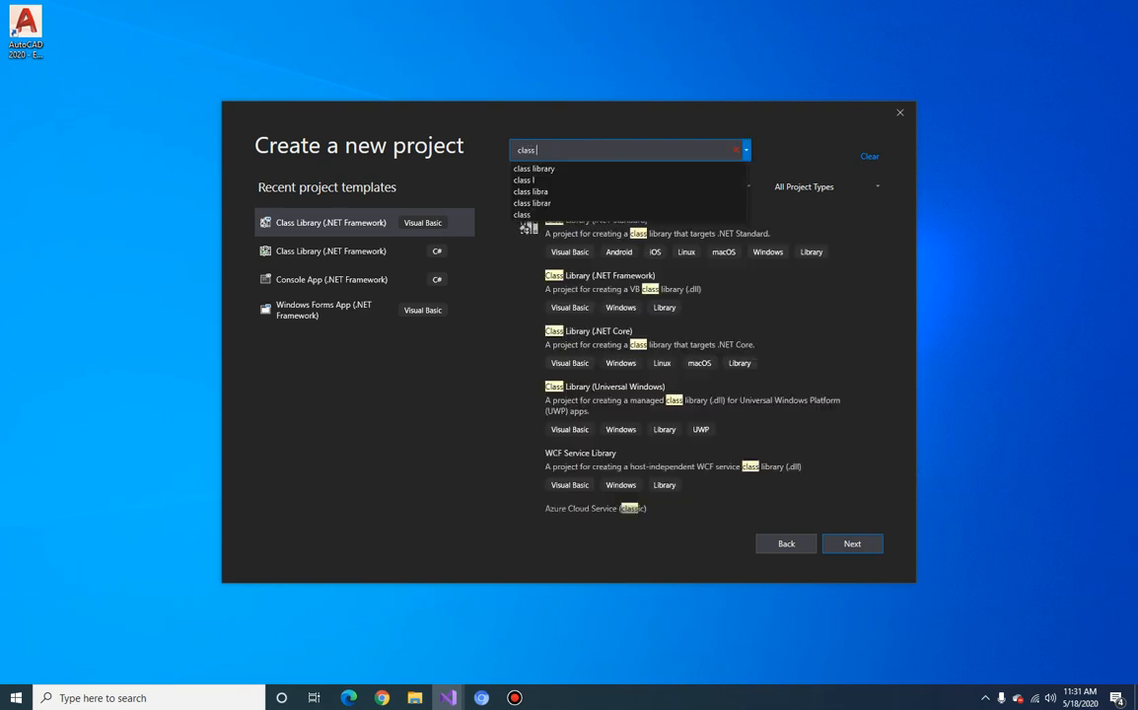
{"action": "left_click", "coordinate": [534, 170]}
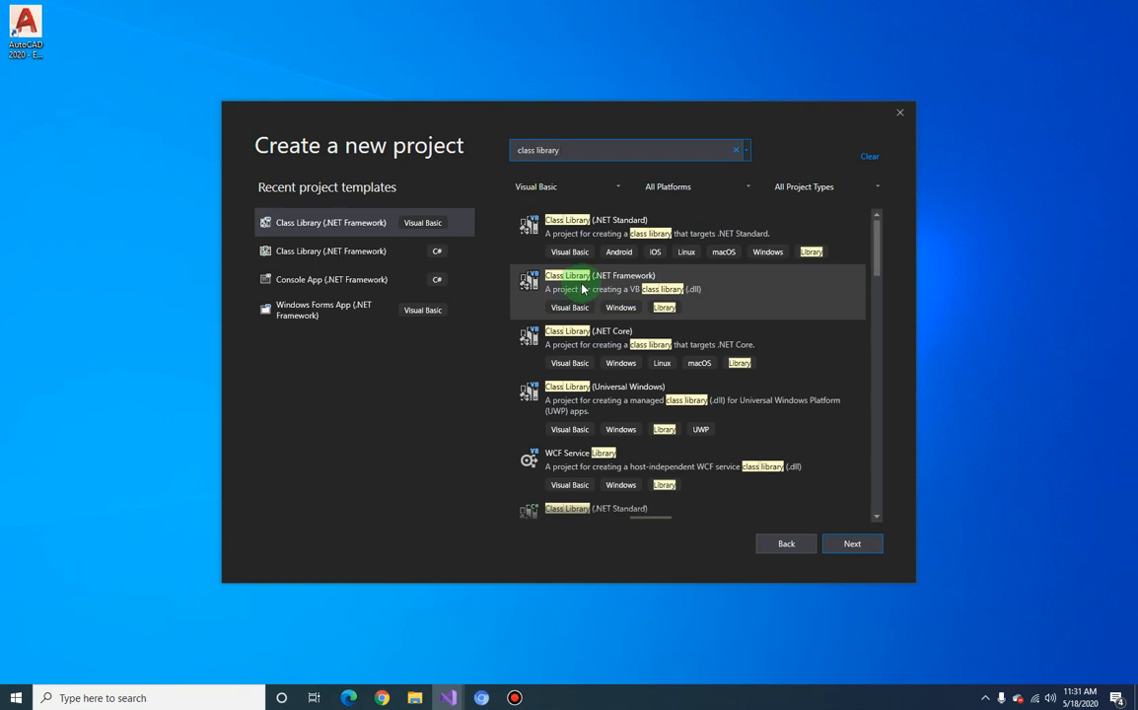
{"action": "left_click", "coordinate": [686, 292]}
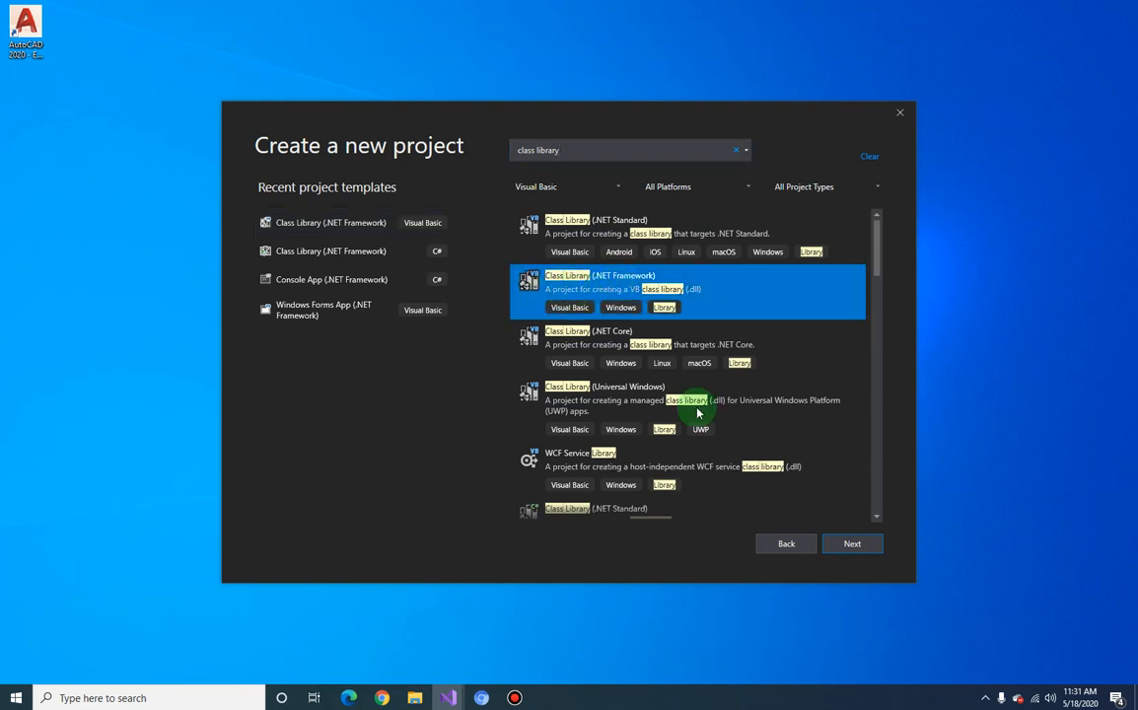
{"action": "left_click", "coordinate": [852, 544]}
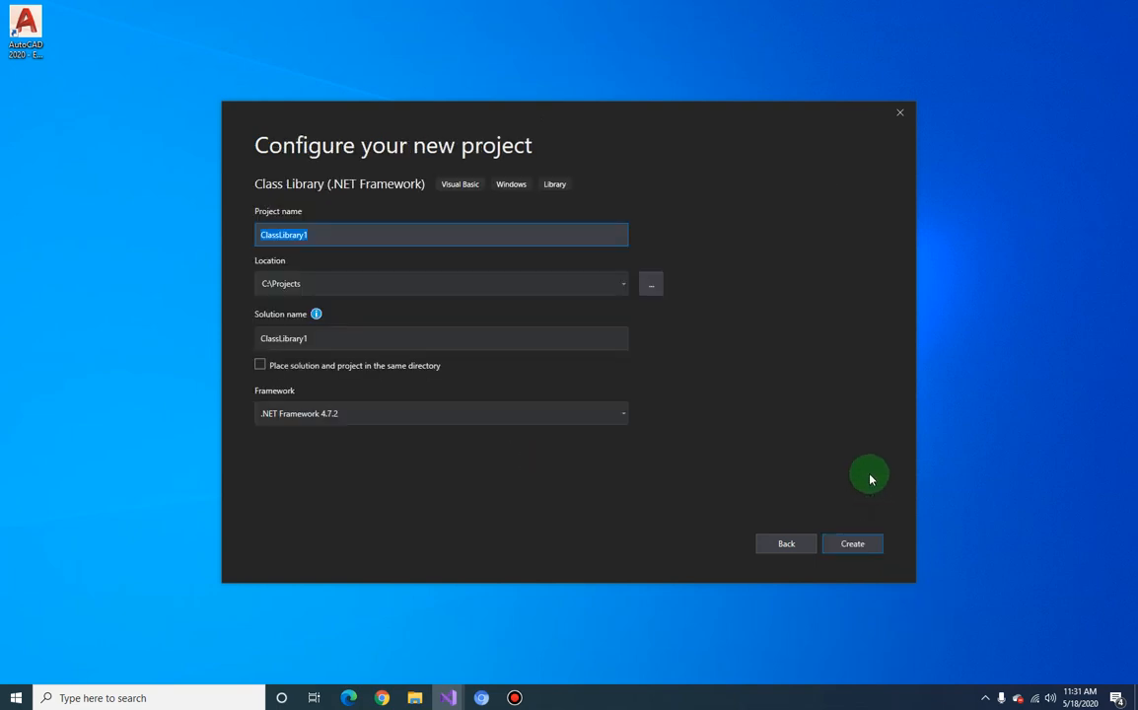
{"action": "mouse_move", "coordinate": [366, 234]}
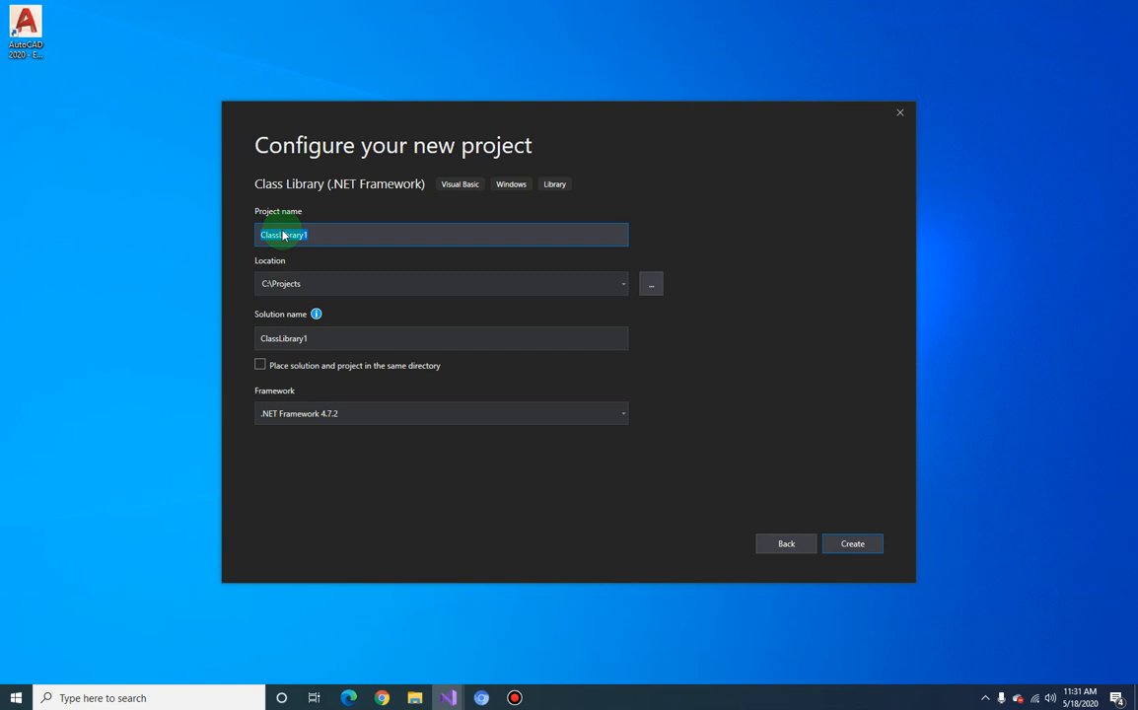
- Name the project AutomateUpdateTextStyles and create it, landing in Class1.vb
{"action": "type", "text": "AutomateUpdate"}
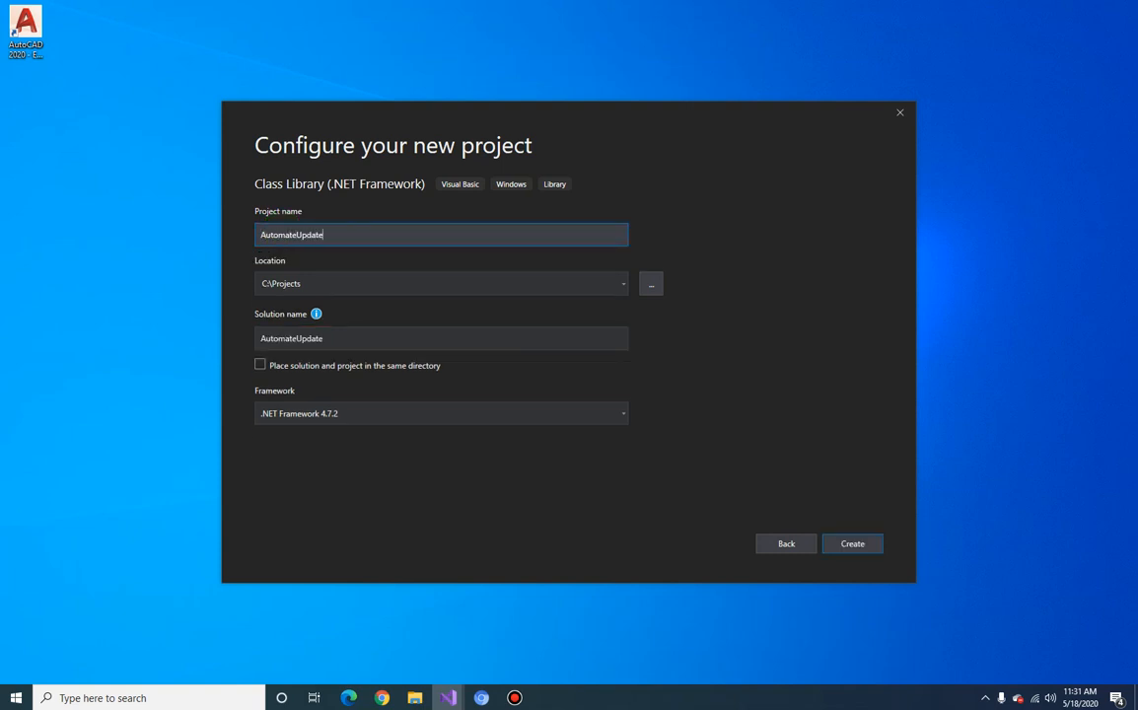
{"action": "type", "text": "TextSt"}
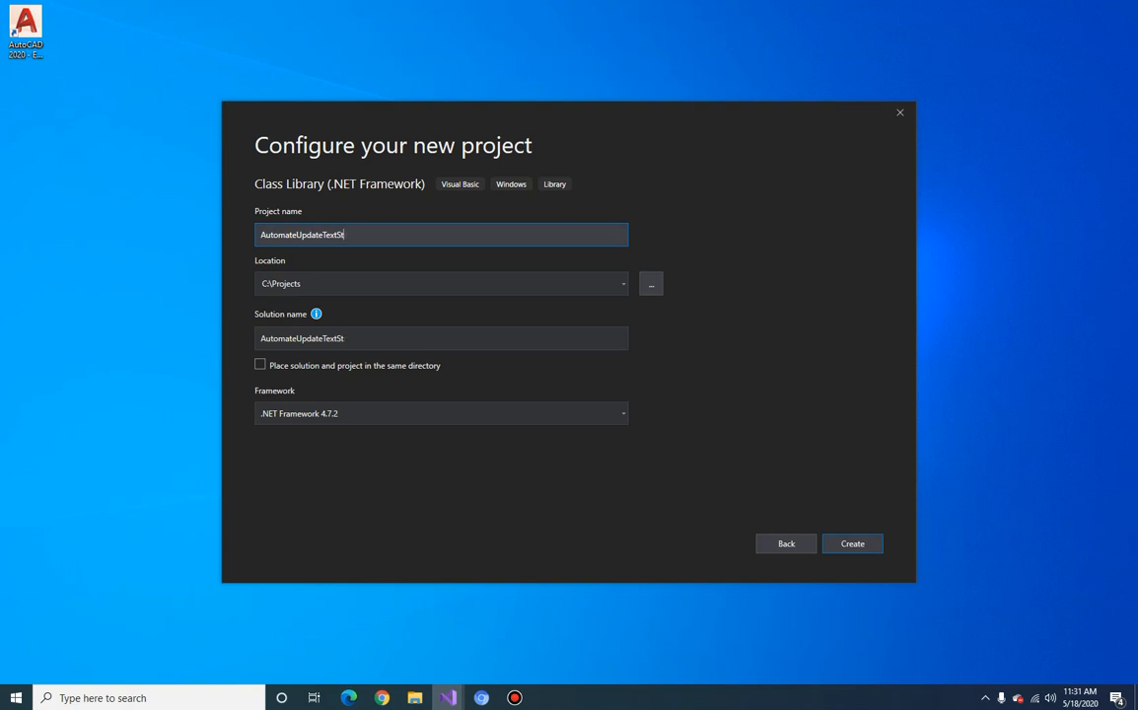
{"action": "type", "text": "yles"}
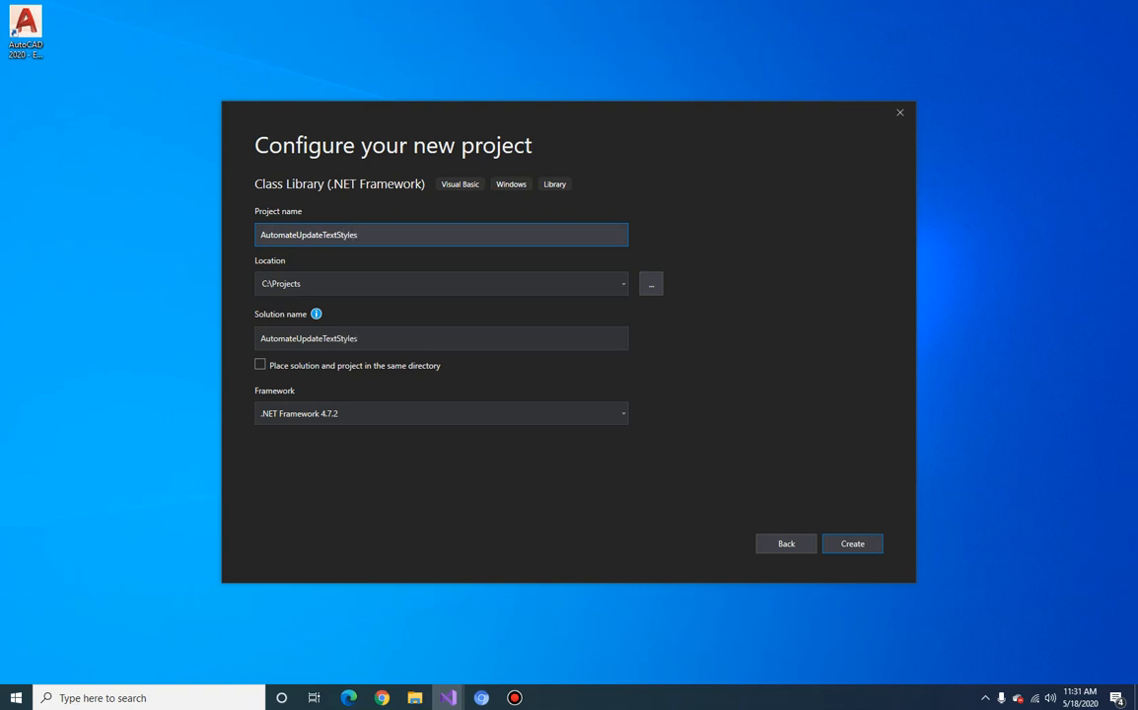
{"action": "left_click", "coordinate": [316, 284]}
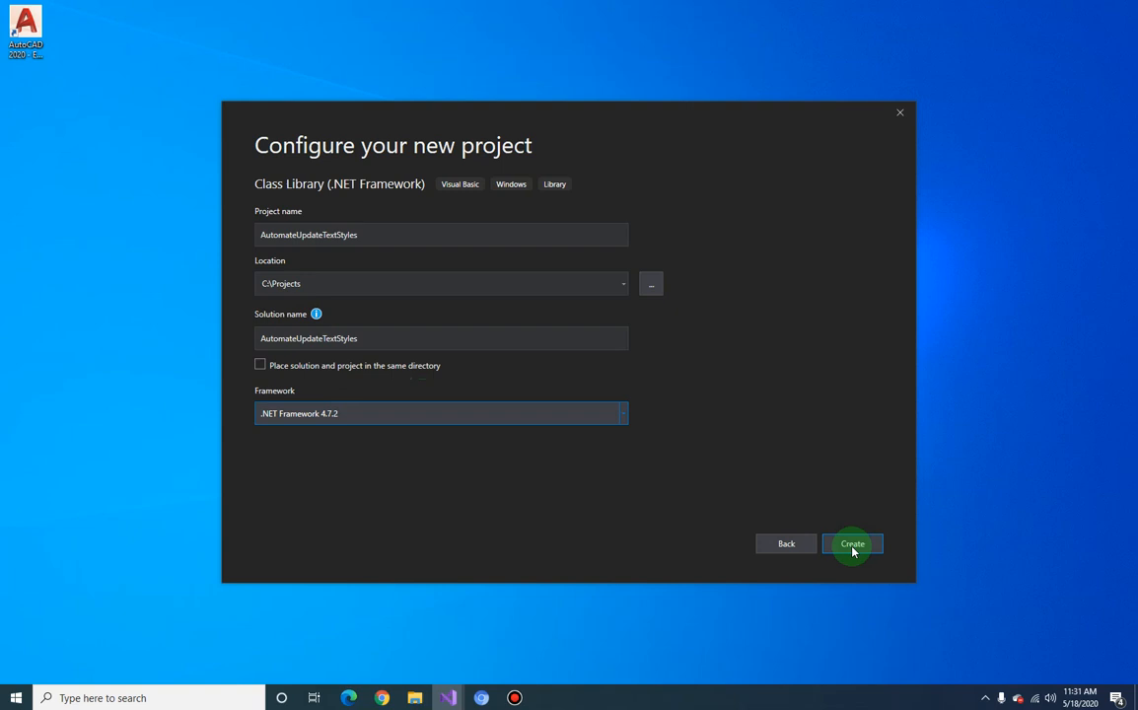
{"action": "left_click", "coordinate": [852, 544]}
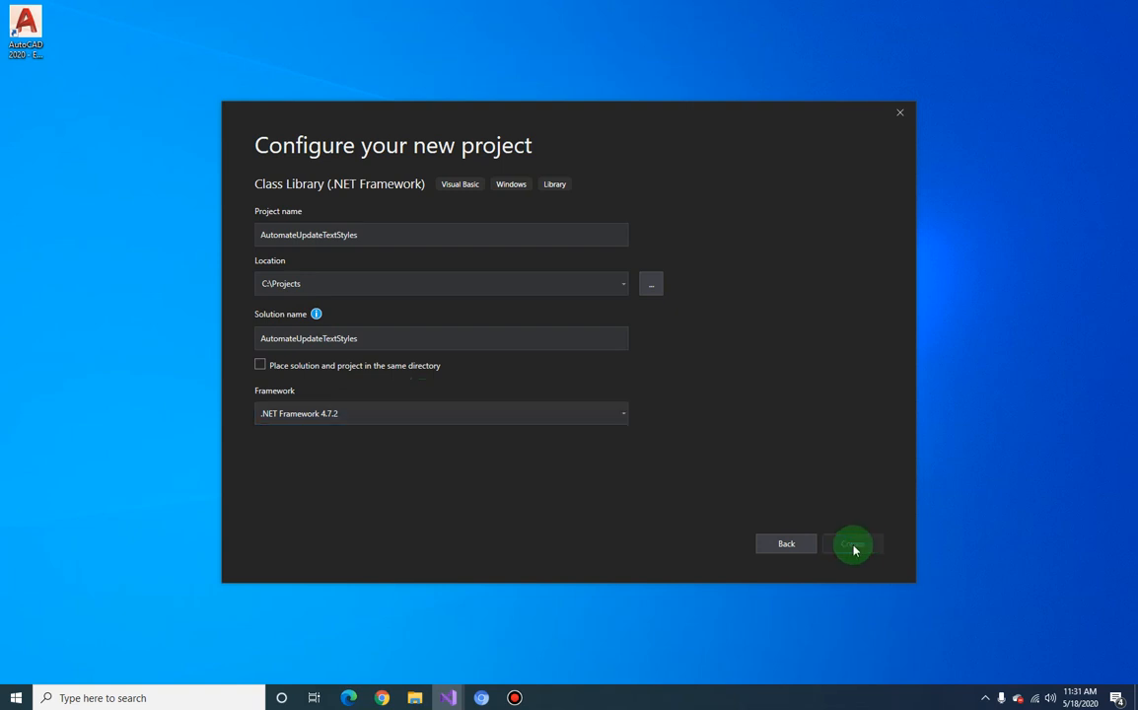
{"action": "left_click", "coordinate": [852, 545]}
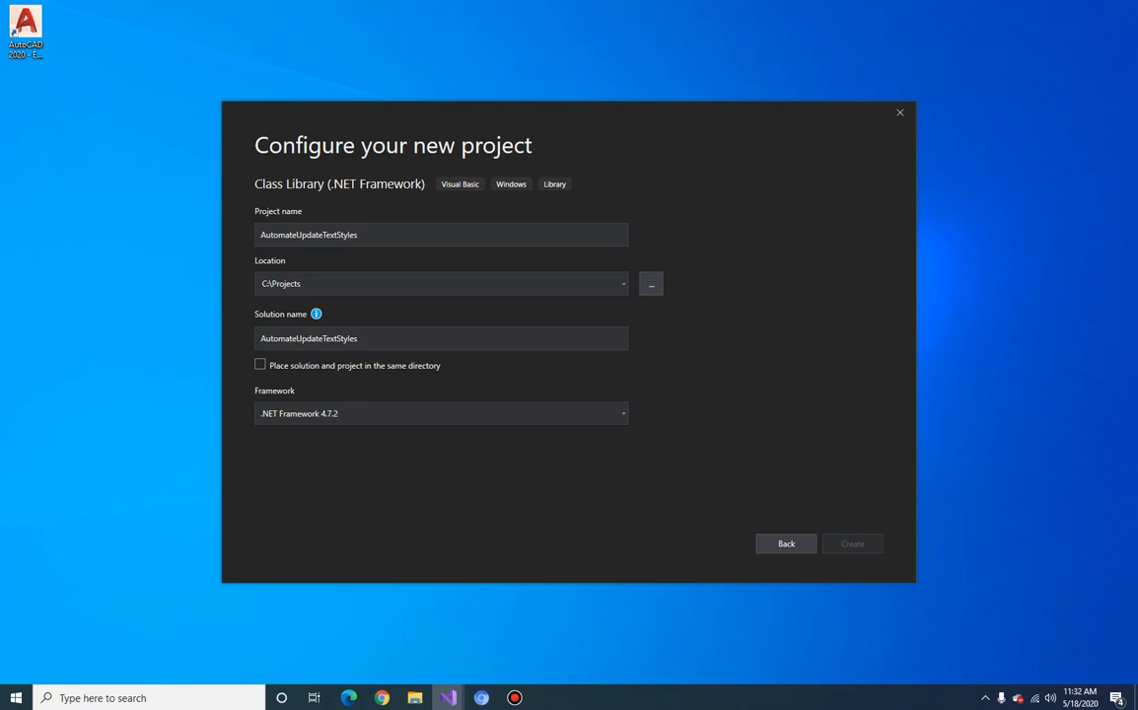
{"action": "left_click", "coordinate": [899, 111]}
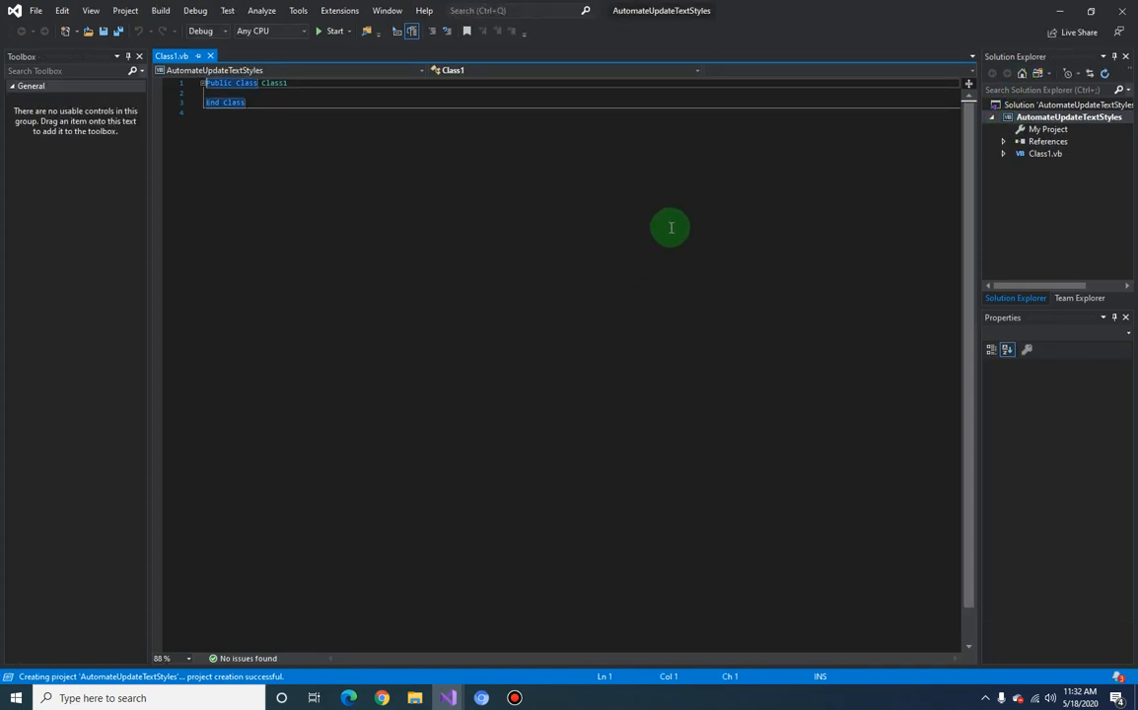
{"action": "mouse_move", "coordinate": [844, 225]}
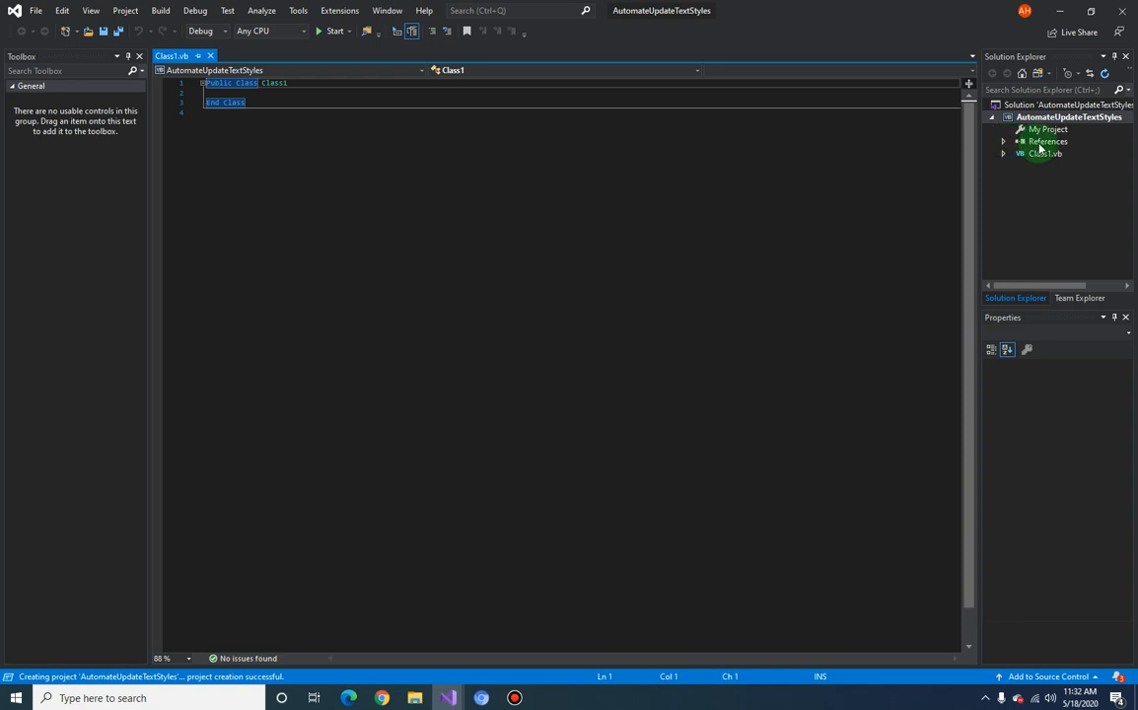
- Bring up Add Reference from the project's References node in Solution Explorer
{"action": "left_click", "coordinate": [1047, 142]}
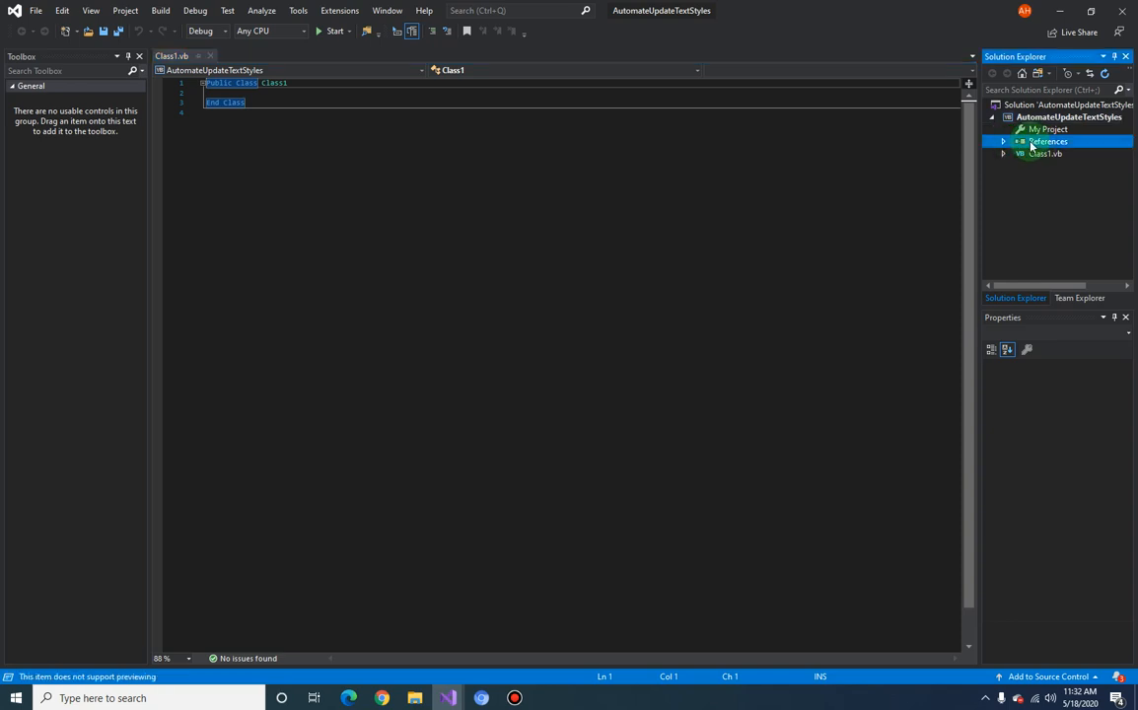
{"action": "right_click", "coordinate": [1045, 142]}
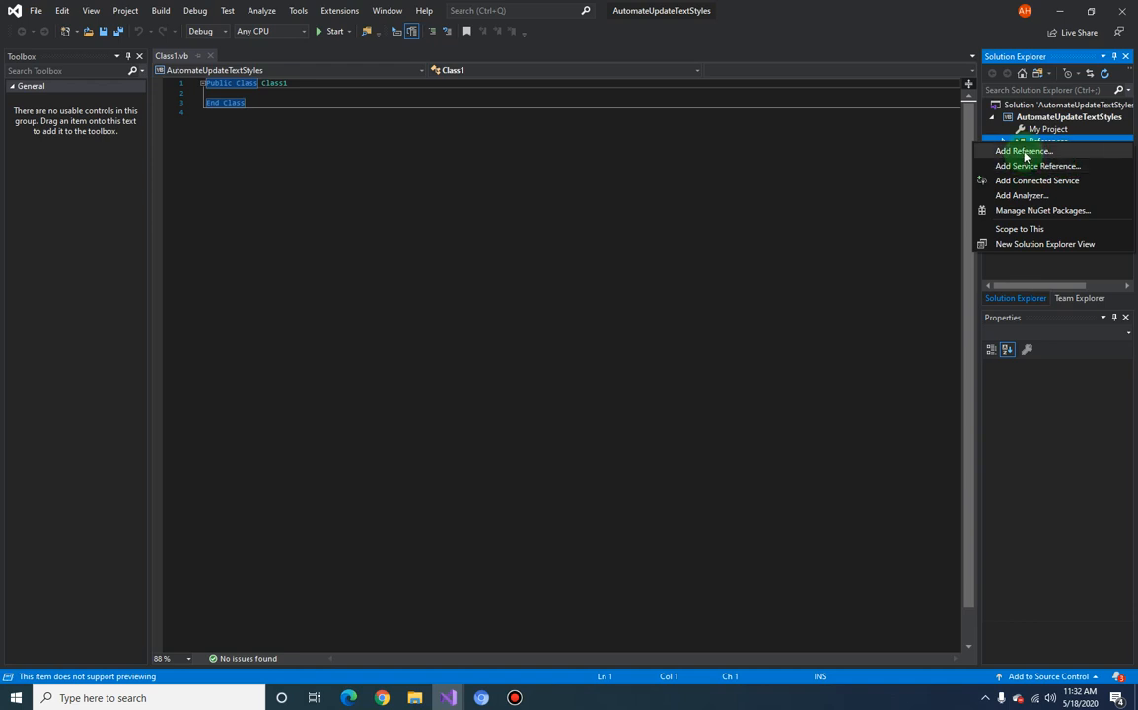
{"action": "left_click", "coordinate": [1023, 150]}
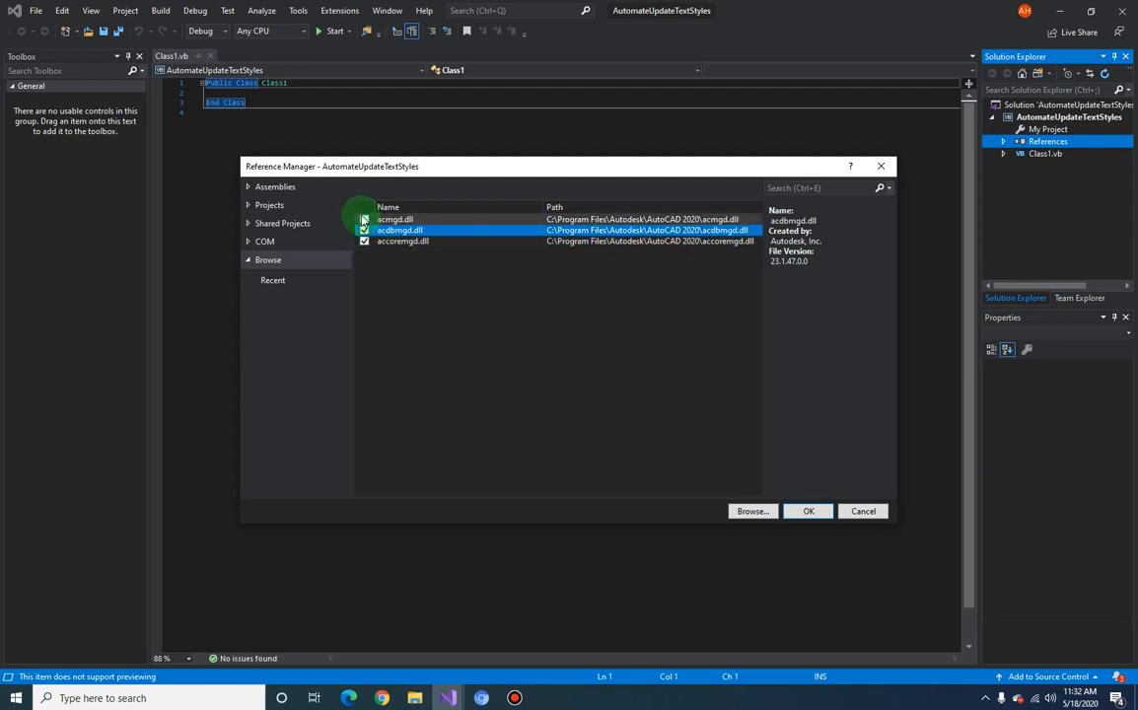
- Add the AutoCAD 2020 accoremgd, acdbmgd and acmgd DLLs as project references
{"action": "left_click", "coordinate": [394, 219]}
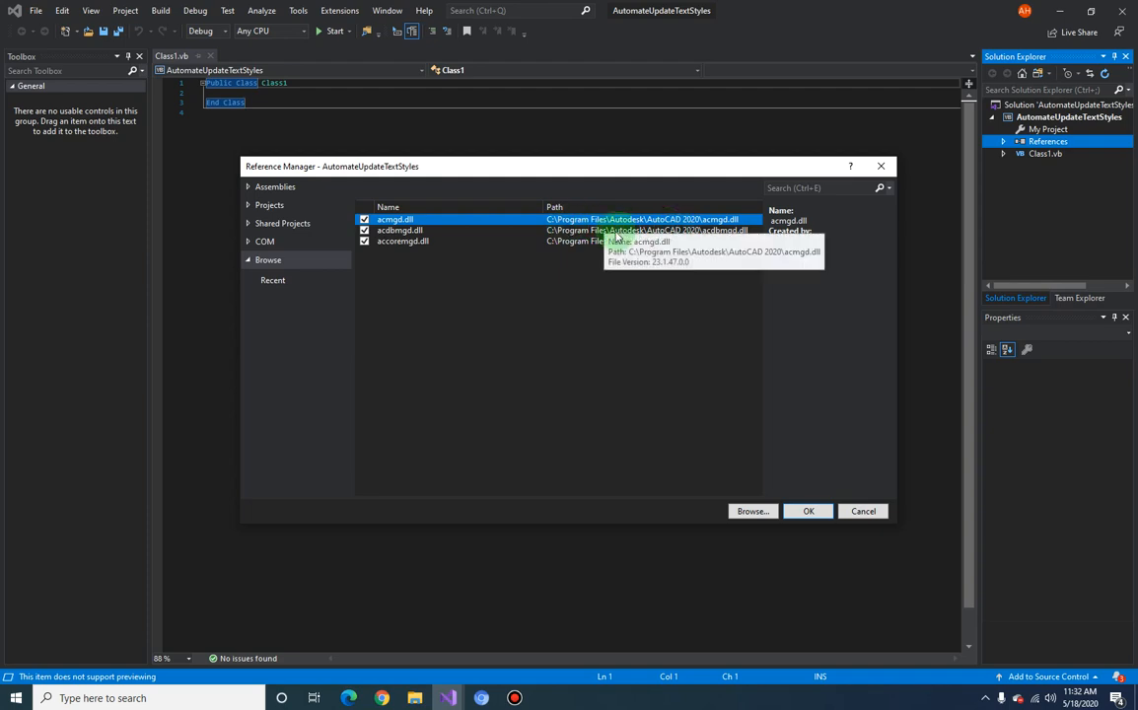
{"action": "mouse_move", "coordinate": [572, 228]}
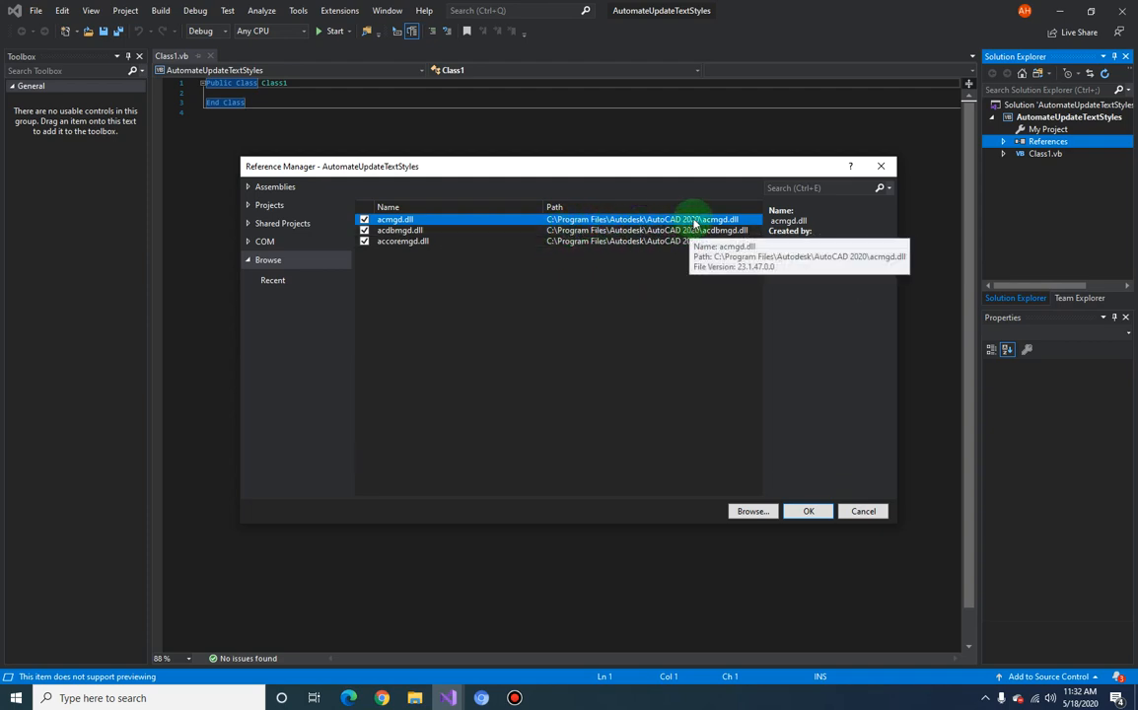
{"action": "mouse_move", "coordinate": [681, 240]}
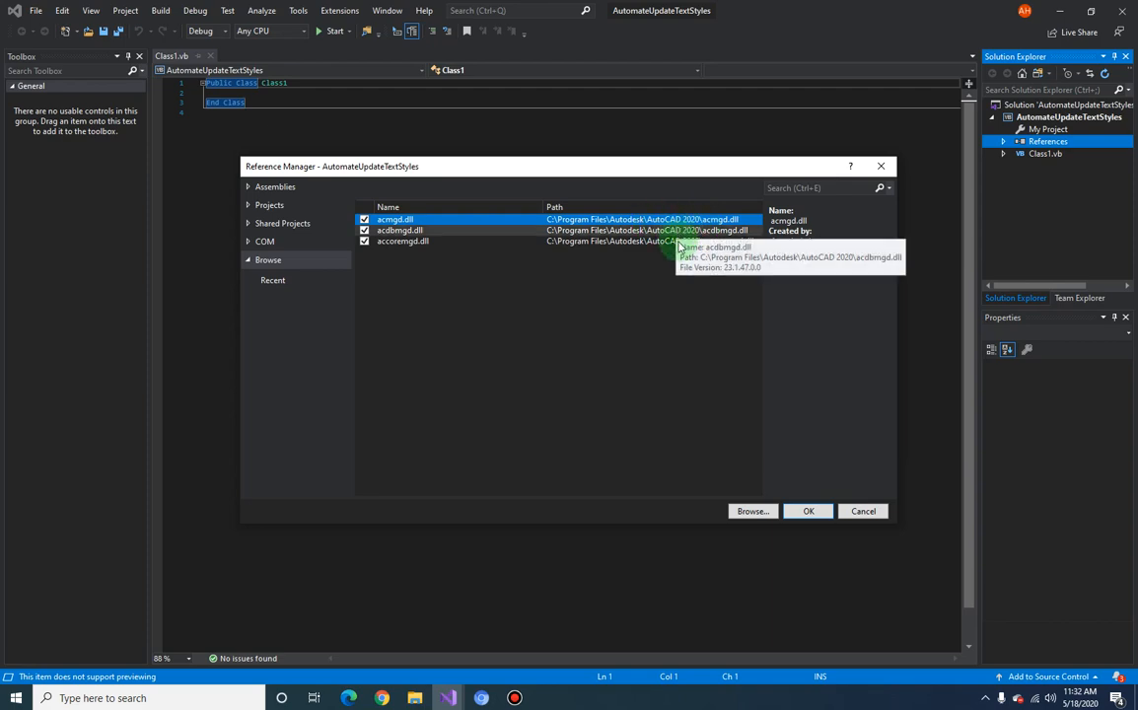
{"action": "mouse_move", "coordinate": [663, 280]}
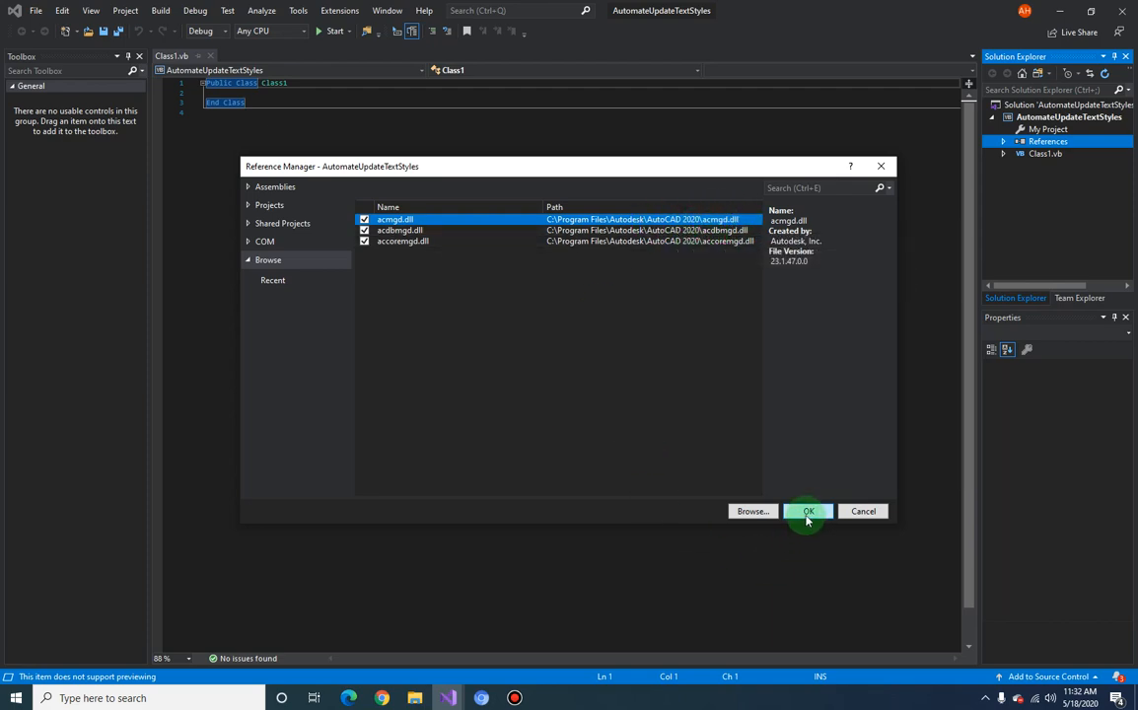
{"action": "left_click", "coordinate": [809, 511]}
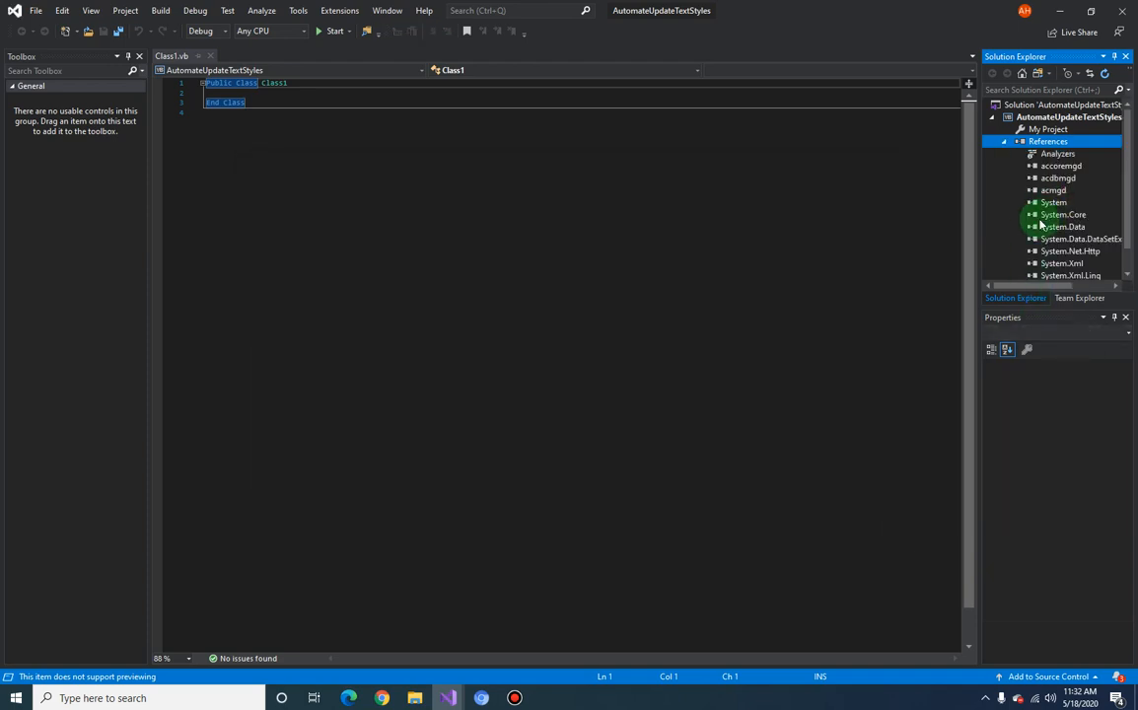
- Set the acdbmgd AutoCAD reference's Copy Local property to False
{"action": "left_click", "coordinate": [1061, 166]}
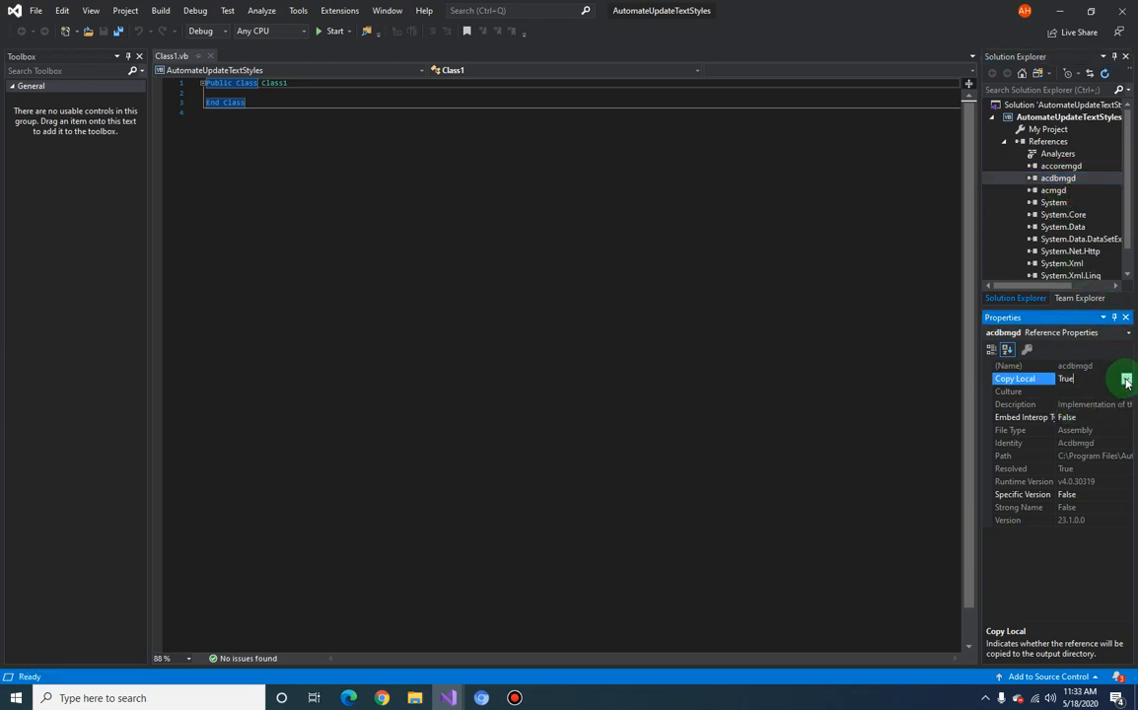
{"action": "left_click", "coordinate": [1052, 189]}
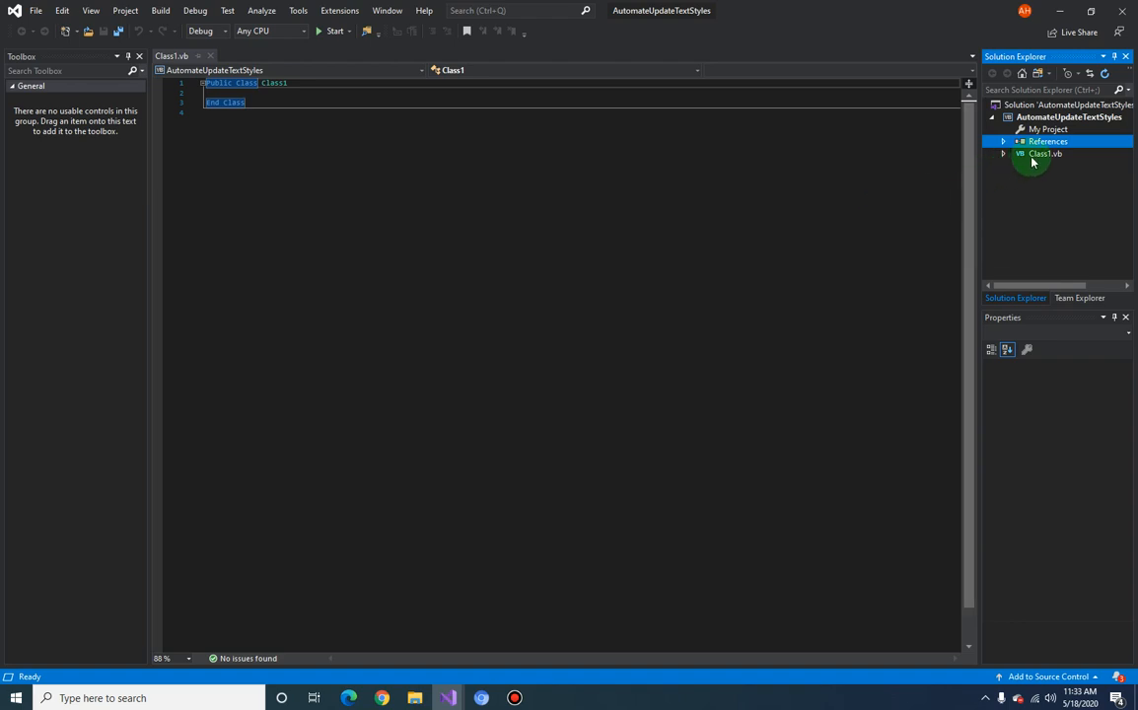
- Permanently delete Class1.vb from the project, leaving only My Project and References
{"action": "right_click", "coordinate": [1045, 153]}
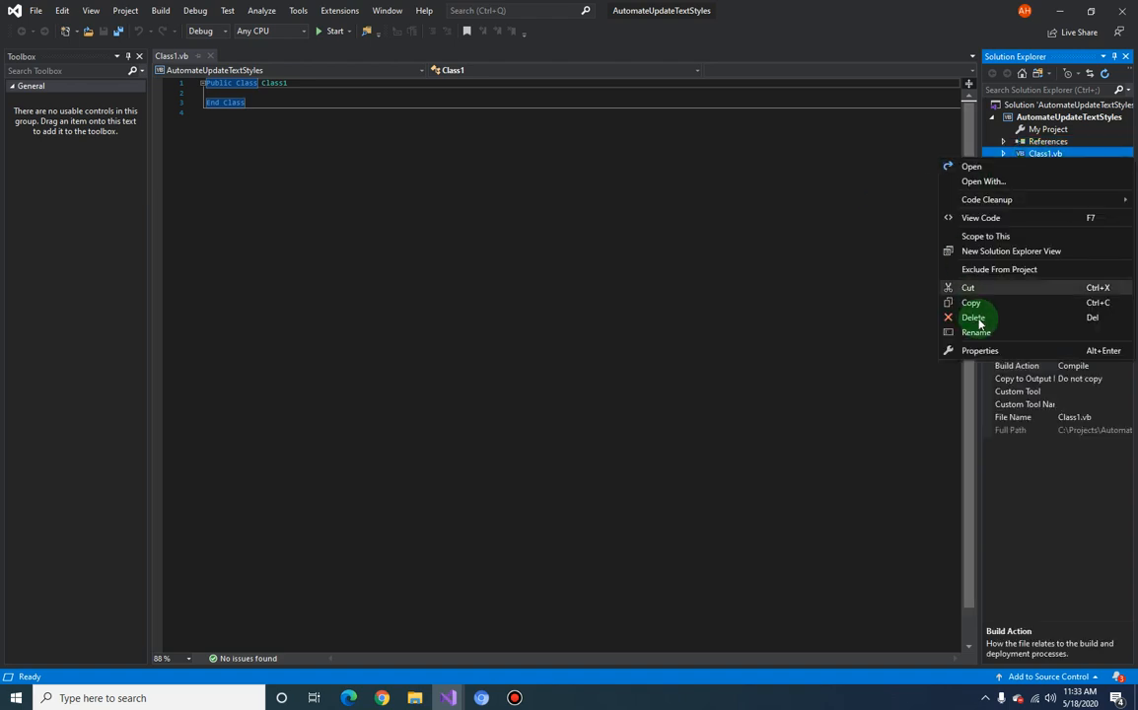
{"action": "mouse_move", "coordinate": [982, 369]}
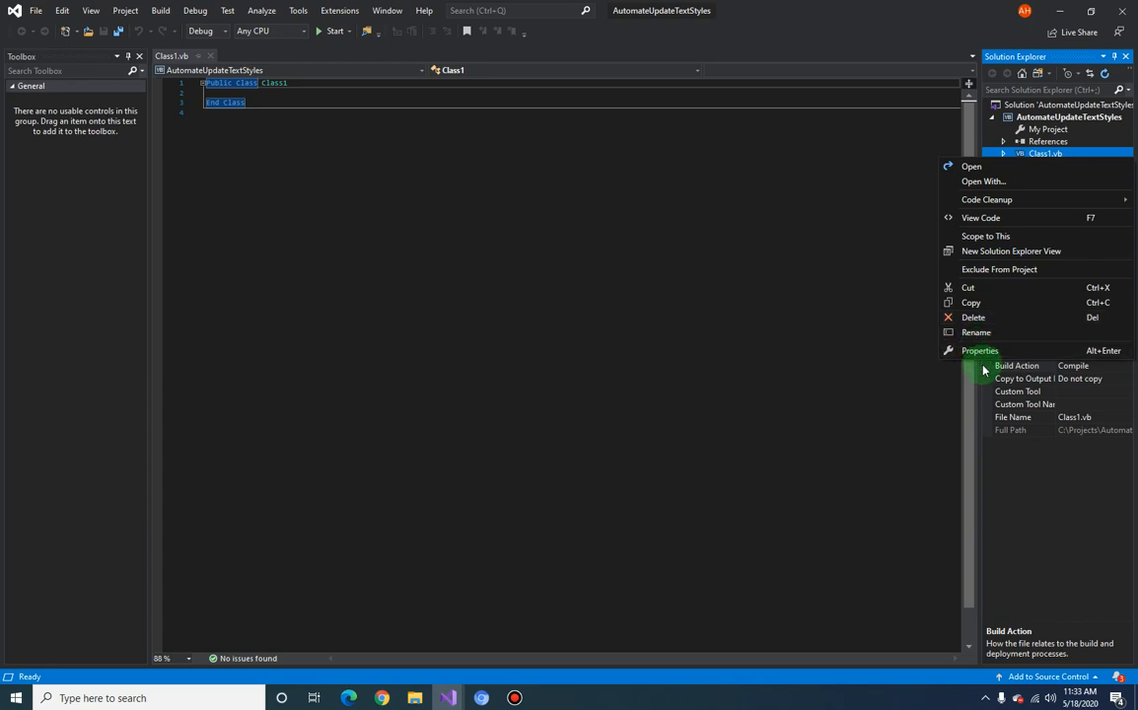
{"action": "left_click", "coordinate": [974, 315]}
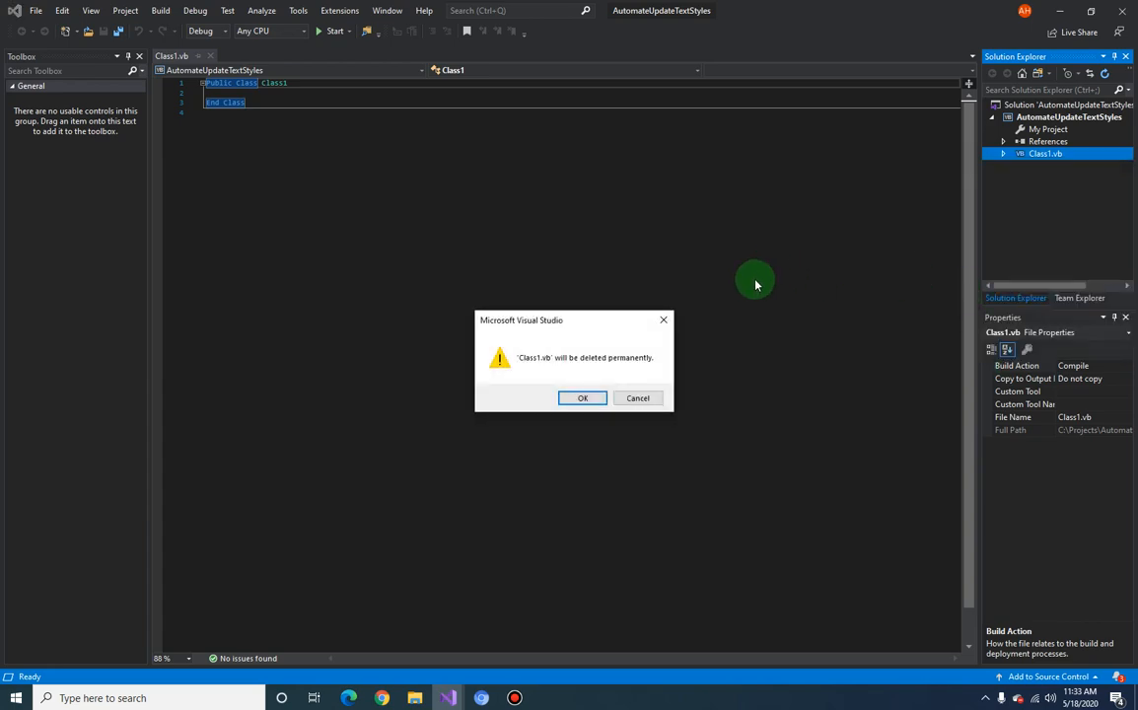
{"action": "left_click", "coordinate": [582, 398]}
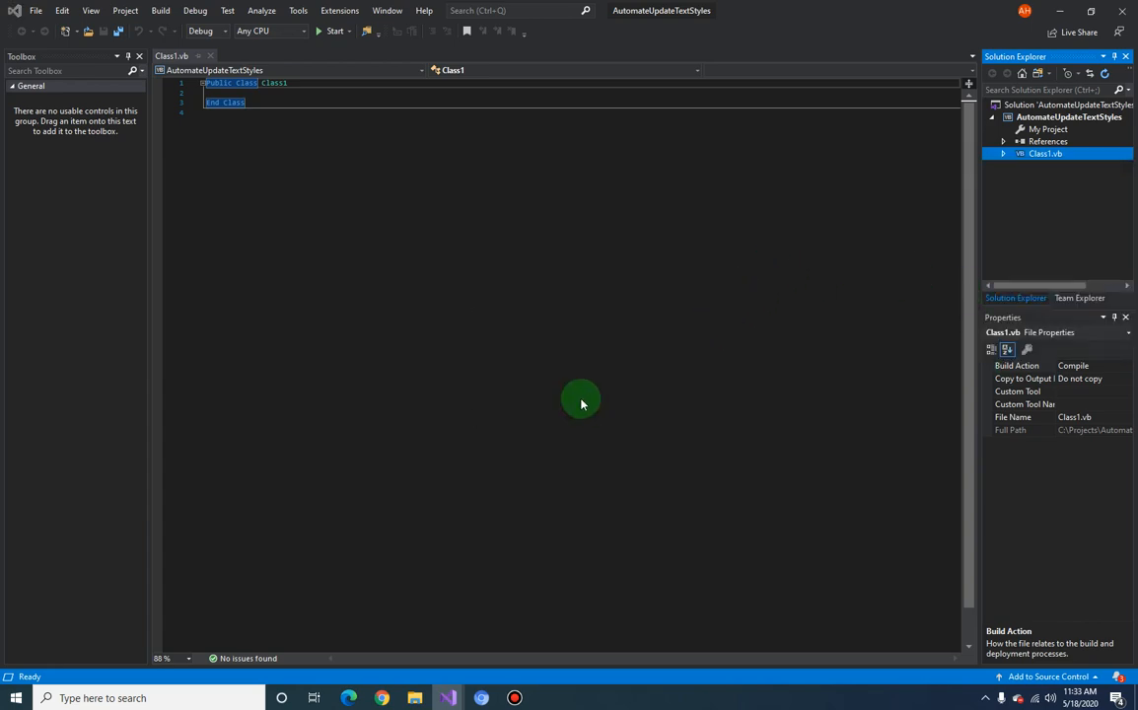
{"action": "left_click", "coordinate": [1047, 142]}
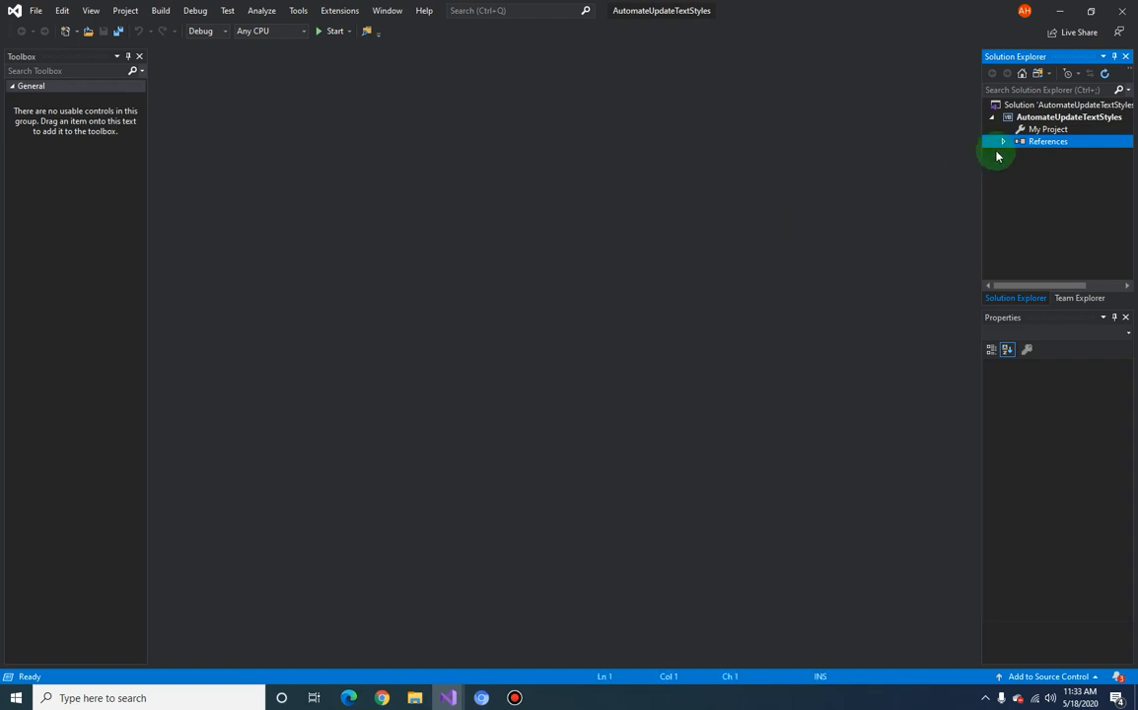
{"action": "left_click", "coordinate": [1068, 116]}
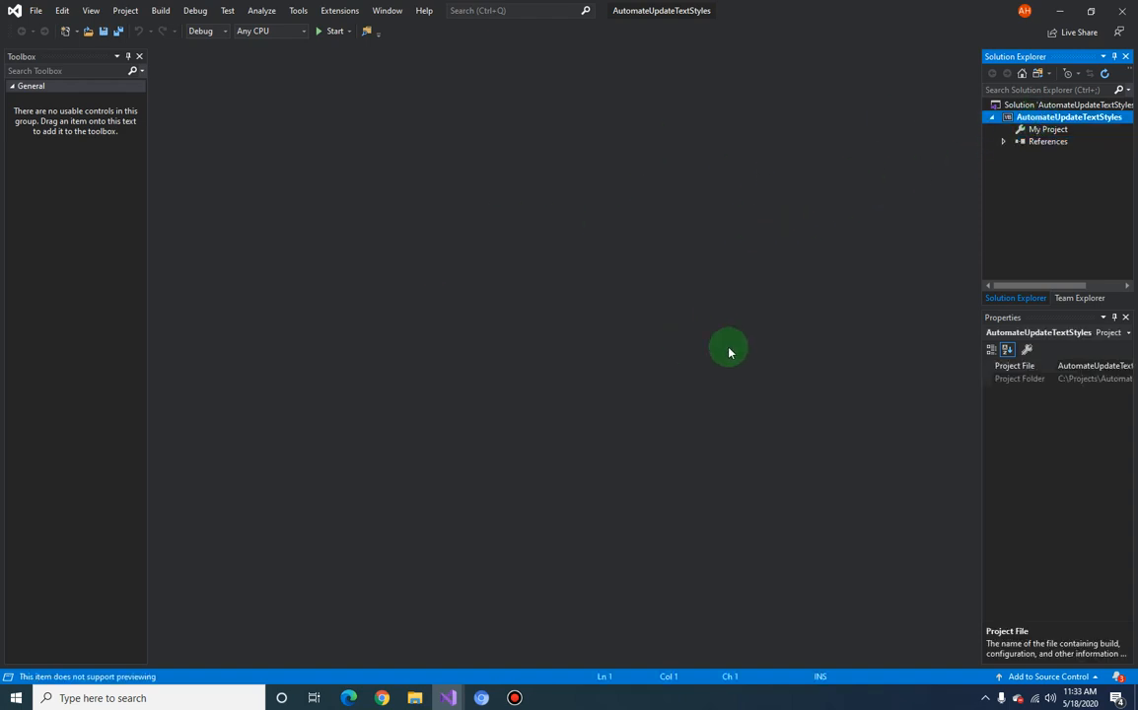